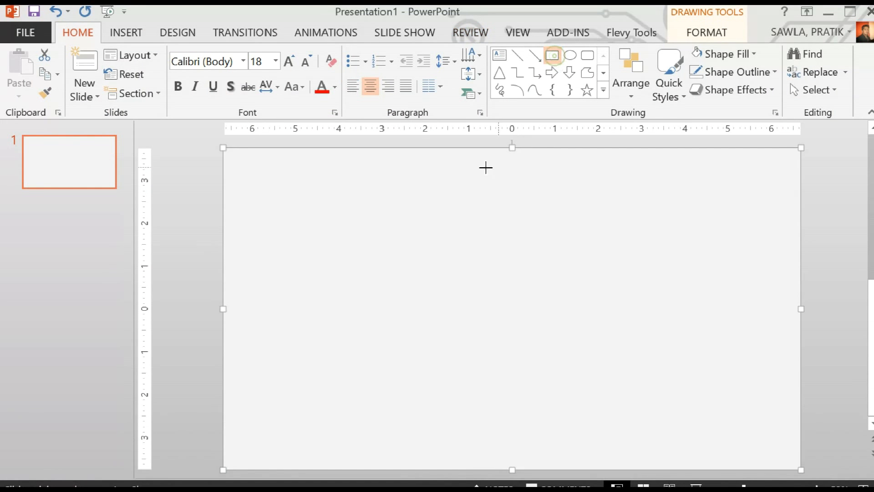
- Draw a blue rectangle, duplicate it twice and overlap two copies side by side above the third
{"action": "left_click_drag", "start_coordinate": [359, 180], "coordinate": [457, 262]}
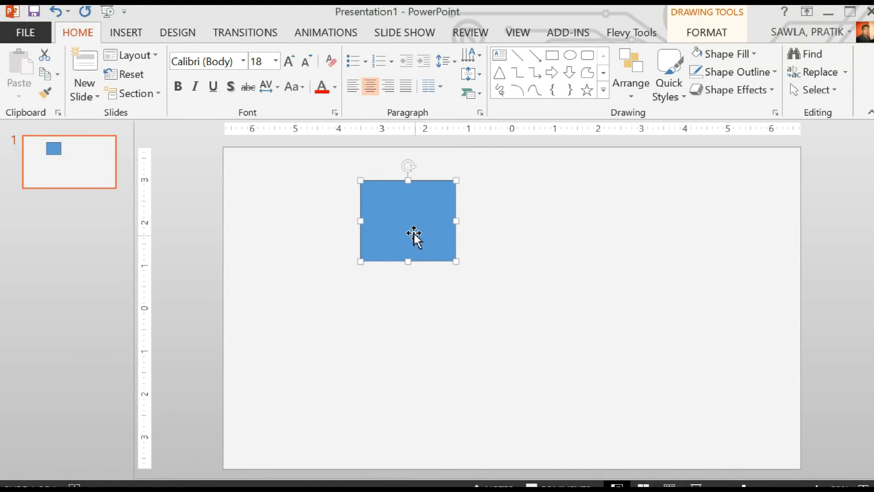
{"action": "mouse_move", "coordinate": [516, 233]}
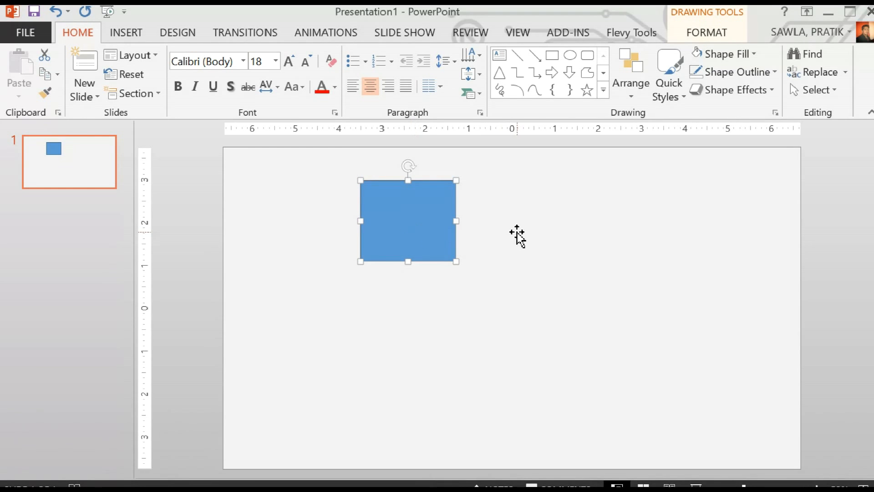
{"action": "key", "text": "alt"}
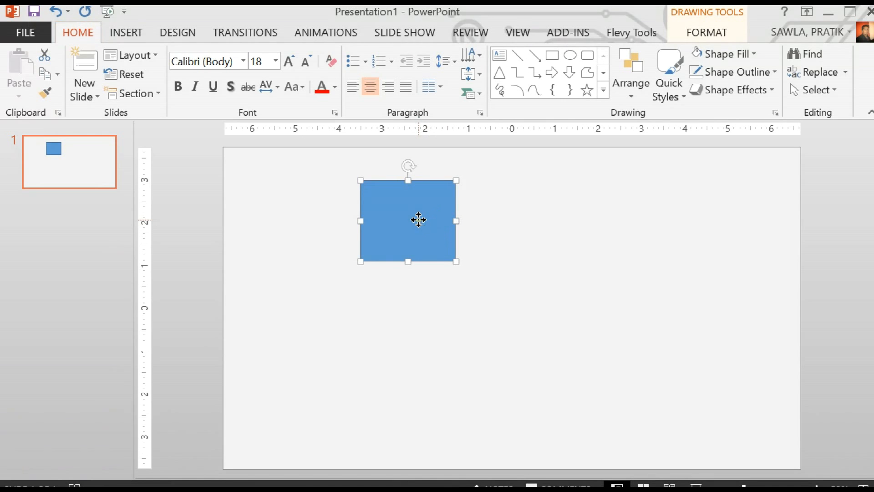
{"action": "mouse_move", "coordinate": [454, 229]}
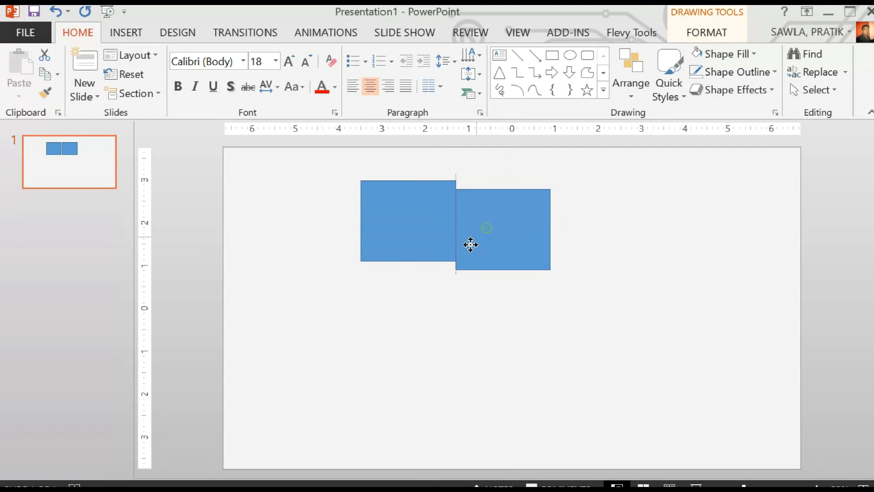
{"action": "left_click_drag", "start_coordinate": [471, 244], "coordinate": [441, 289]}
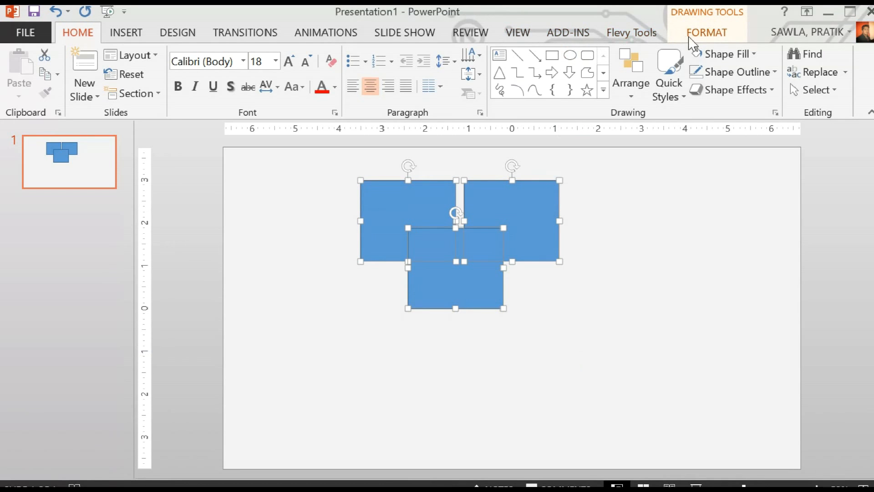
- Union the three rectangles into one T-shaped shape and fill it orange
{"action": "left_click", "coordinate": [707, 32]}
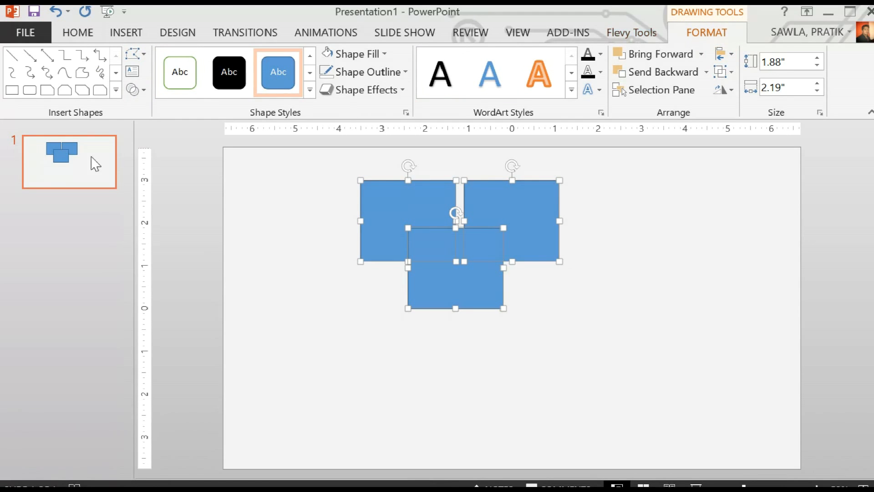
{"action": "left_click", "coordinate": [132, 90]}
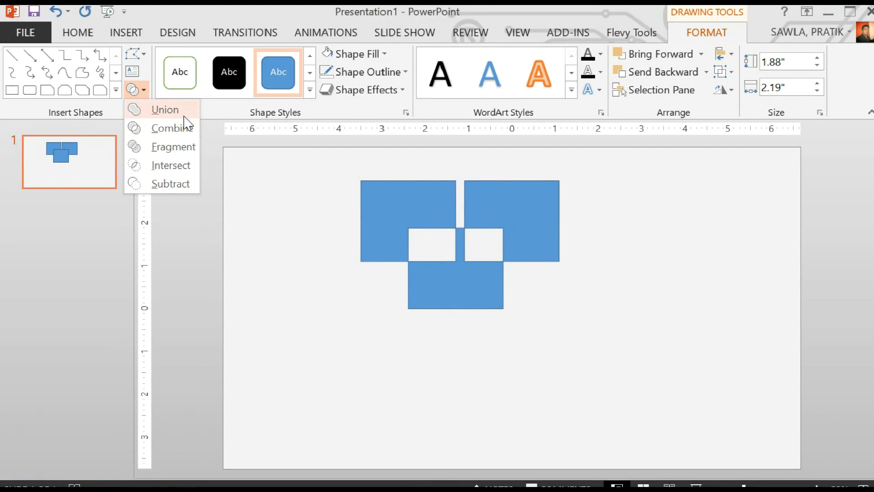
{"action": "left_click", "coordinate": [165, 108]}
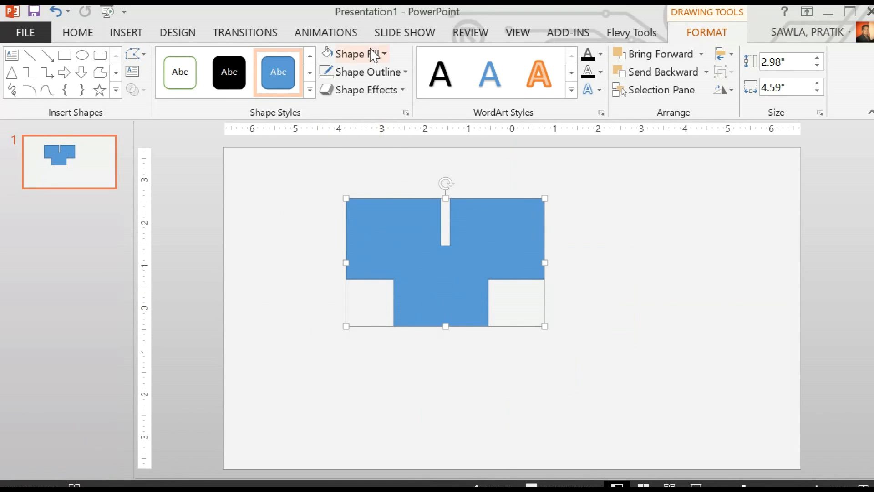
{"action": "left_click", "coordinate": [349, 53]}
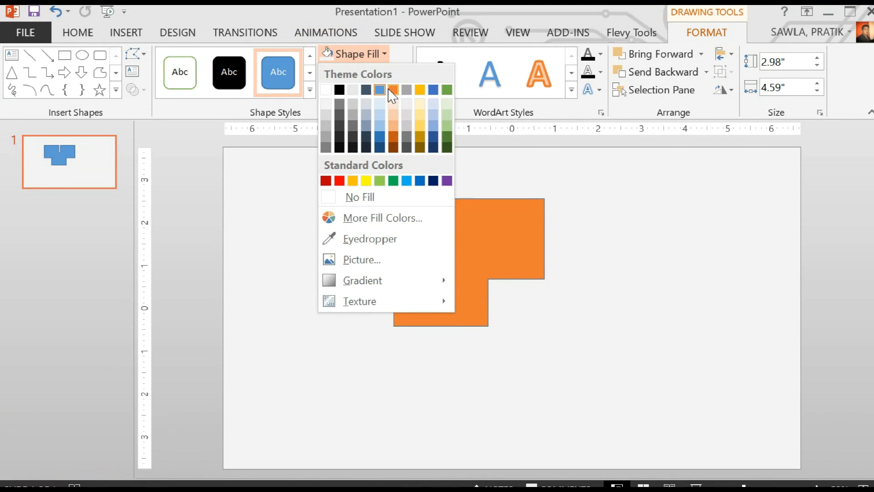
{"action": "left_click", "coordinate": [358, 71]}
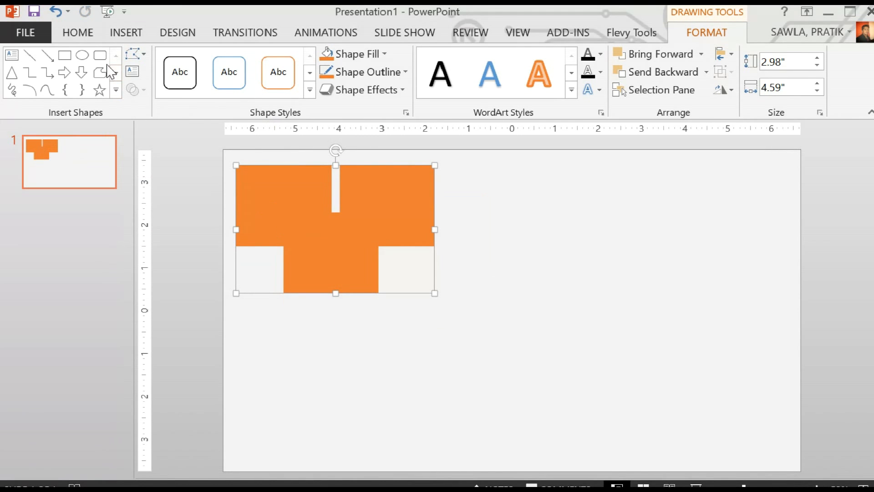
- Draw a large circle and a smaller one, then align them centre and middle
{"action": "left_click", "coordinate": [82, 56]}
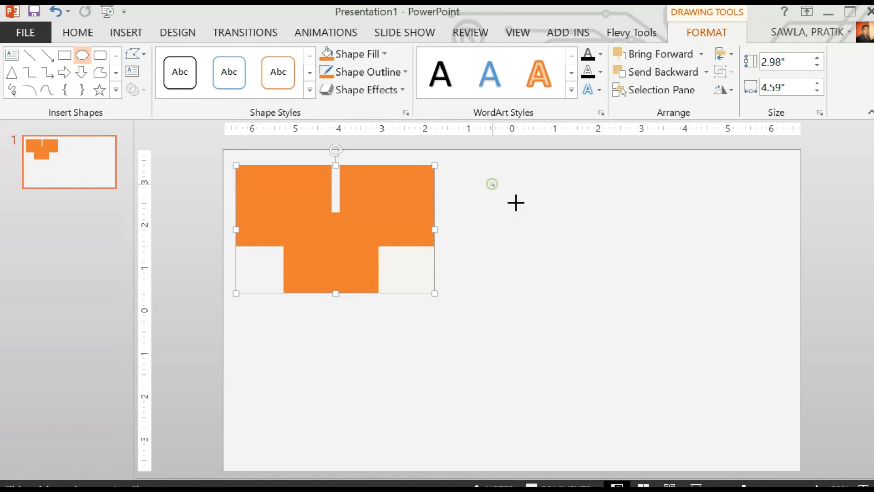
{"action": "left_click_drag", "start_coordinate": [491, 181], "coordinate": [657, 346]}
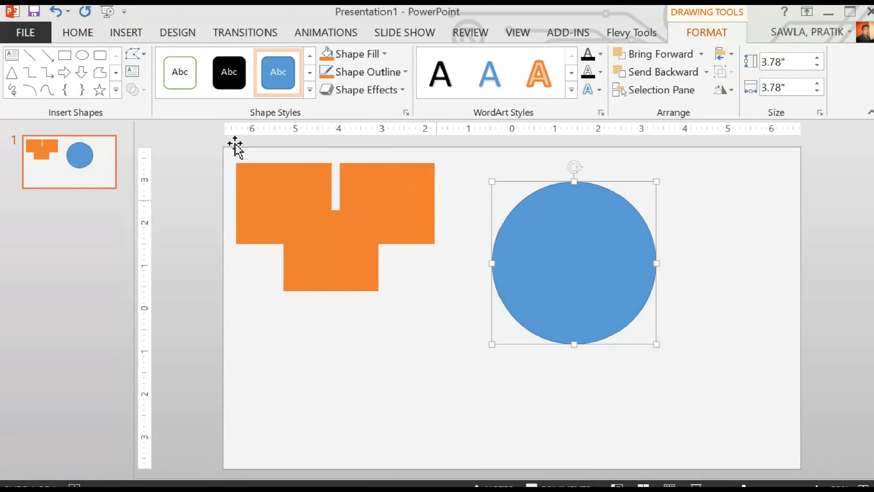
{"action": "left_click", "coordinate": [82, 55]}
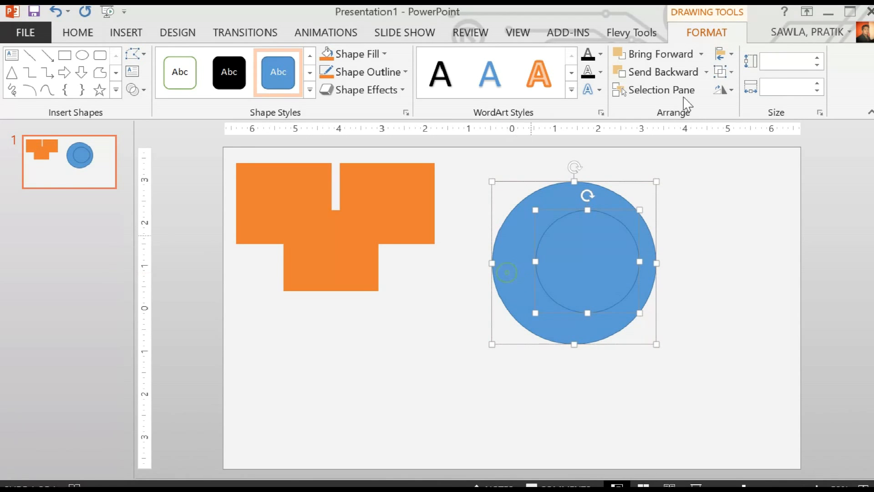
{"action": "left_click", "coordinate": [723, 54]}
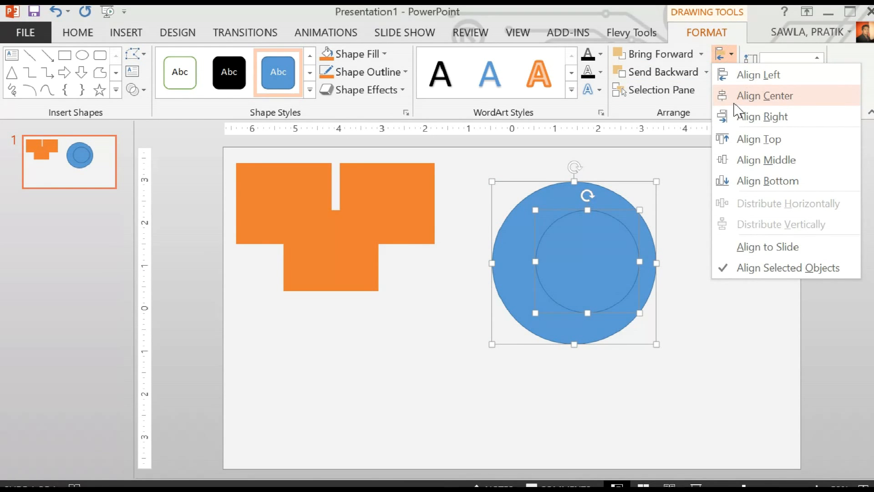
{"action": "left_click", "coordinate": [765, 96]}
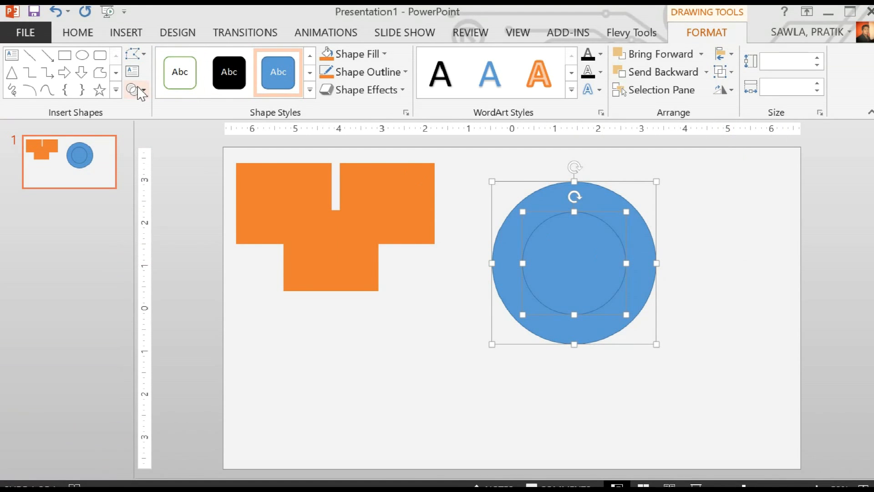
- Combine the circles into a ring, move it right and fill it orange
{"action": "left_click", "coordinate": [136, 90]}
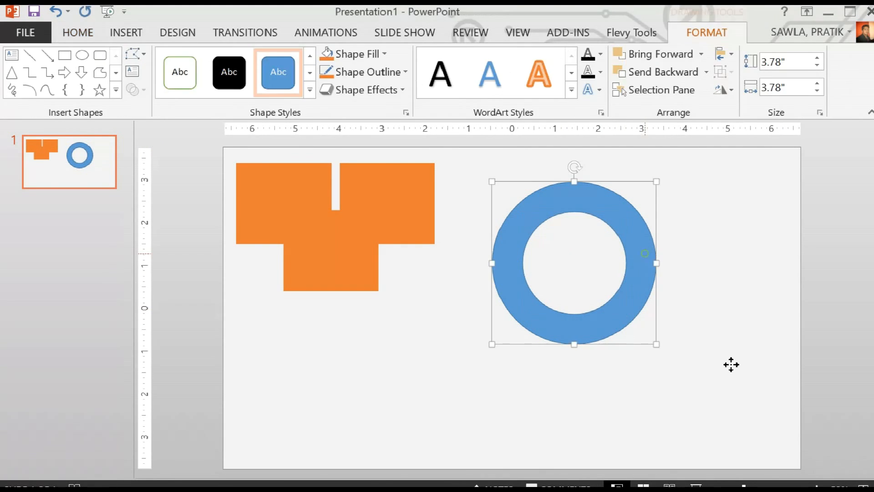
{"action": "left_click_drag", "start_coordinate": [575, 262], "coordinate": [602, 273]}
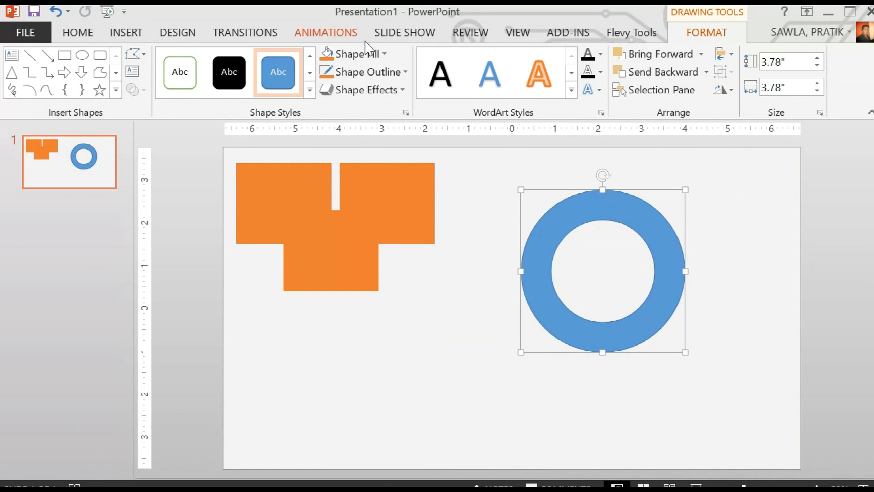
{"action": "left_click", "coordinate": [354, 54]}
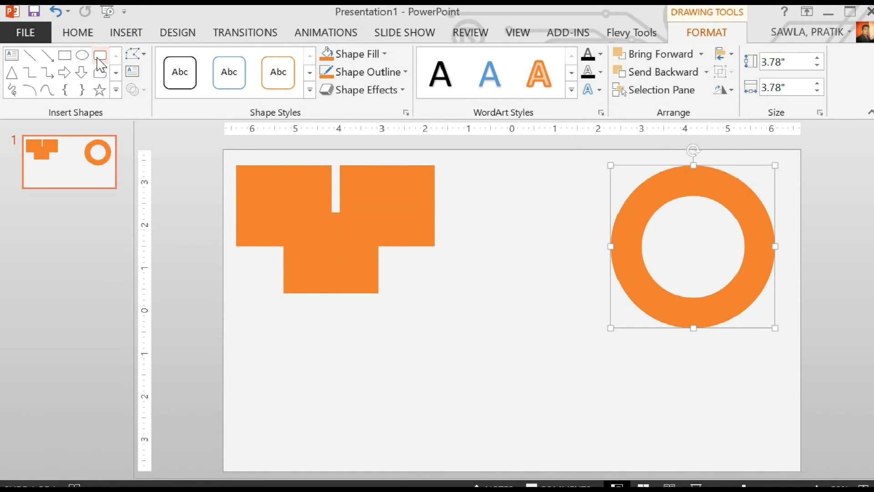
- Draw a rounded rectangle with an overlapping oval and combine them into one orange shape
{"action": "left_click_drag", "start_coordinate": [424, 270], "coordinate": [491, 334]}
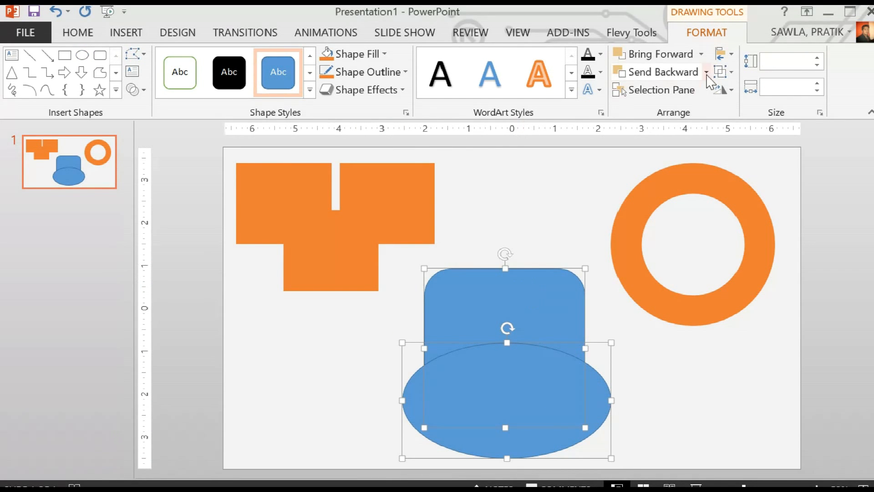
{"action": "left_click", "coordinate": [134, 89]}
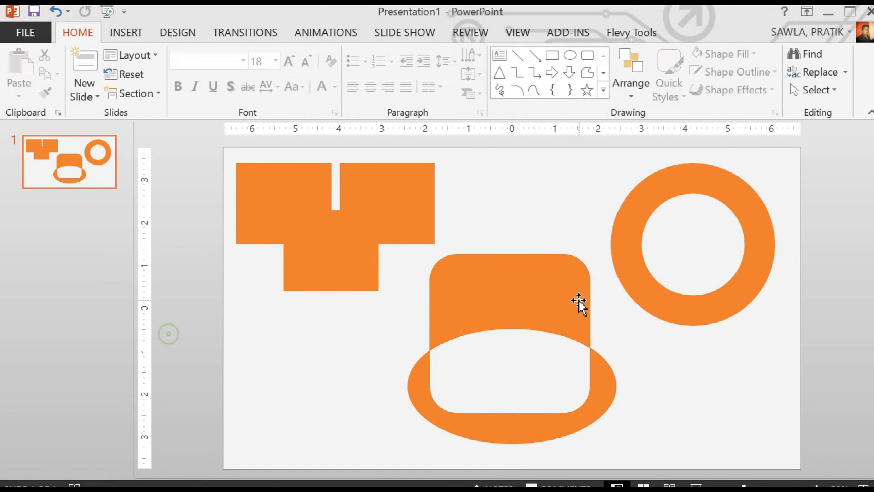
{"action": "left_click", "coordinate": [510, 301]}
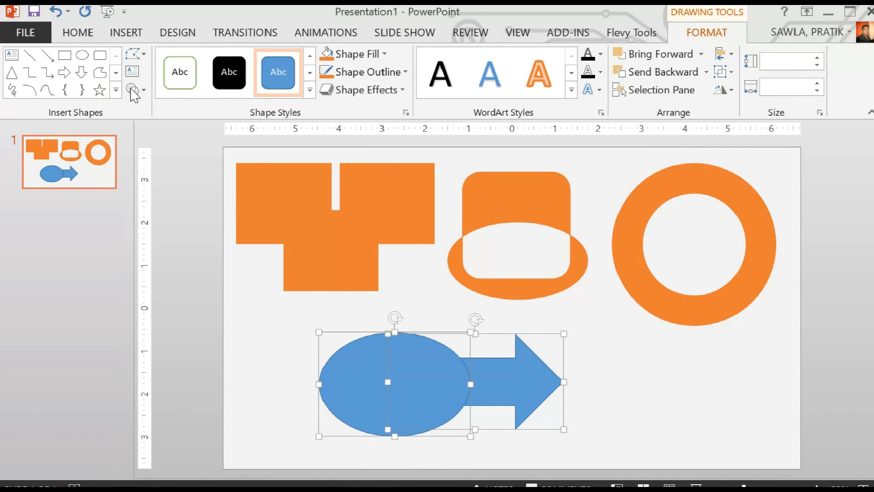
- Subtract the oval from the arrow to leave an orange arrow with a notched tail
{"action": "left_click", "coordinate": [133, 90]}
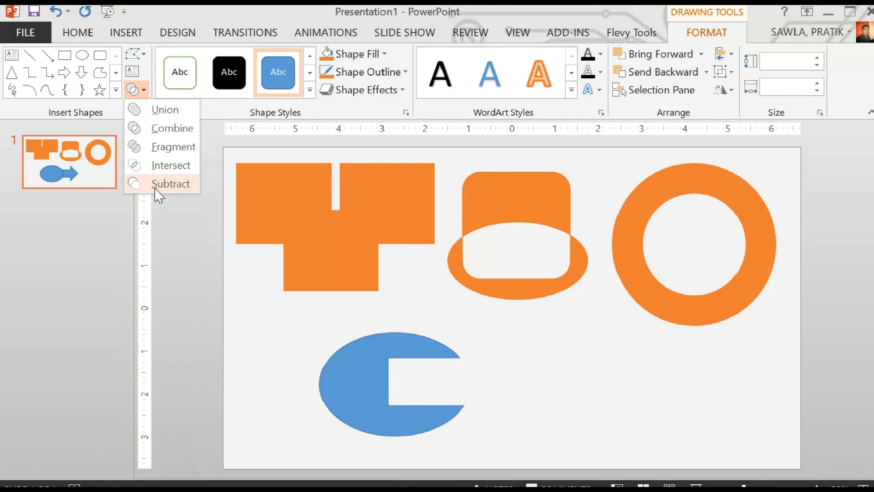
{"action": "left_click", "coordinate": [171, 183]}
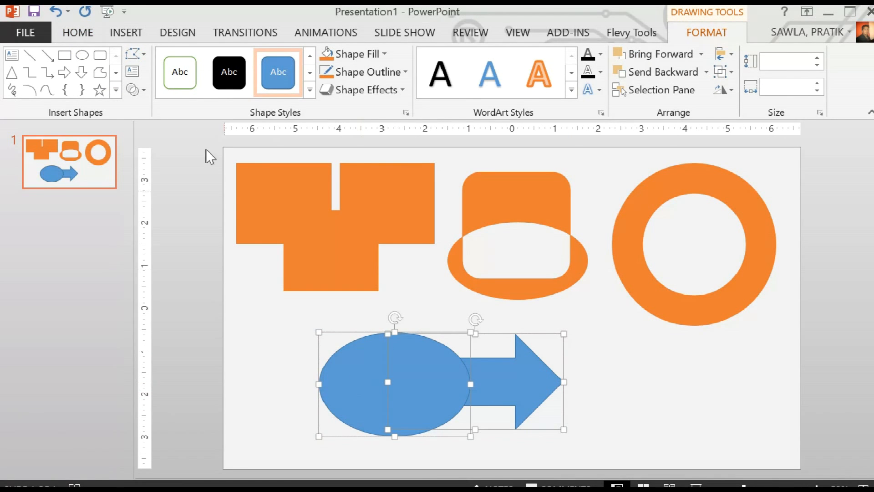
{"action": "left_click", "coordinate": [134, 89]}
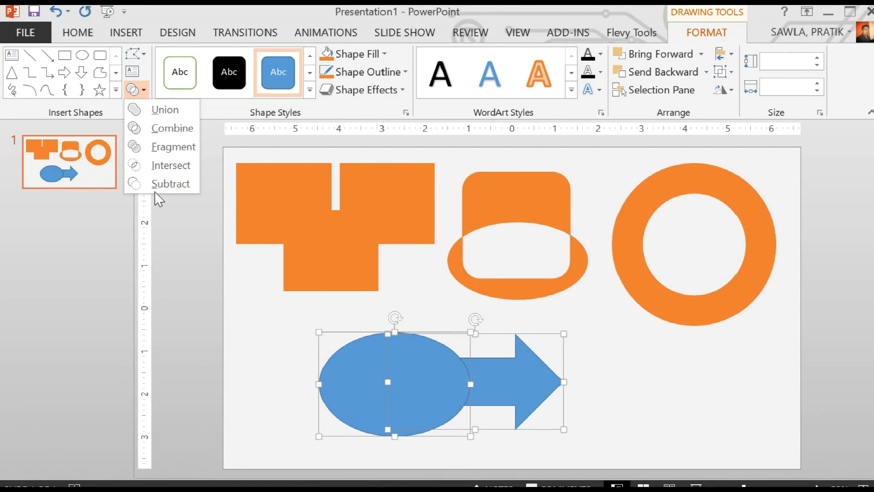
{"action": "left_click", "coordinate": [172, 183]}
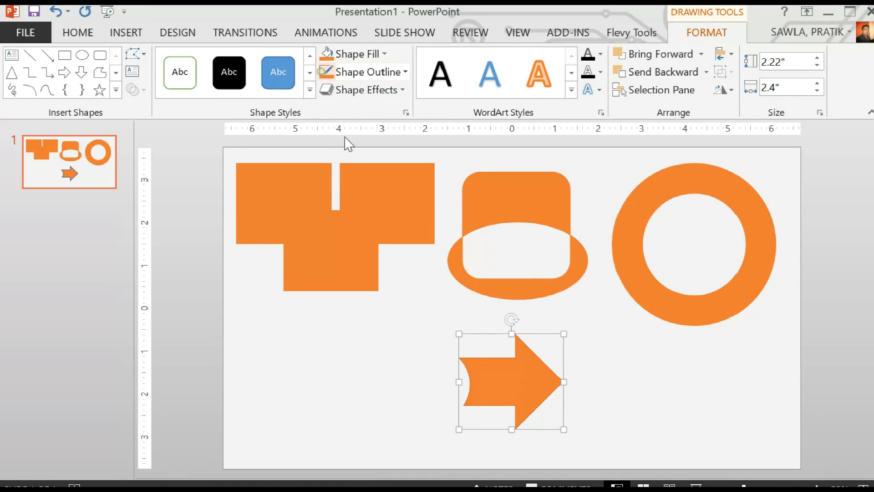
- Move the notched arrow to the lower right of the slide and shrink it
{"action": "left_click_drag", "start_coordinate": [511, 381], "coordinate": [598, 409]}
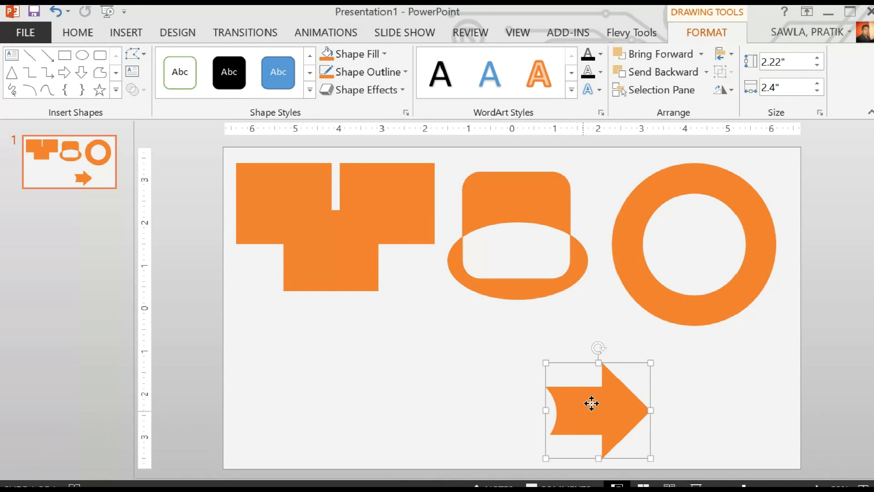
{"action": "left_click_drag", "start_coordinate": [599, 403], "coordinate": [656, 386]}
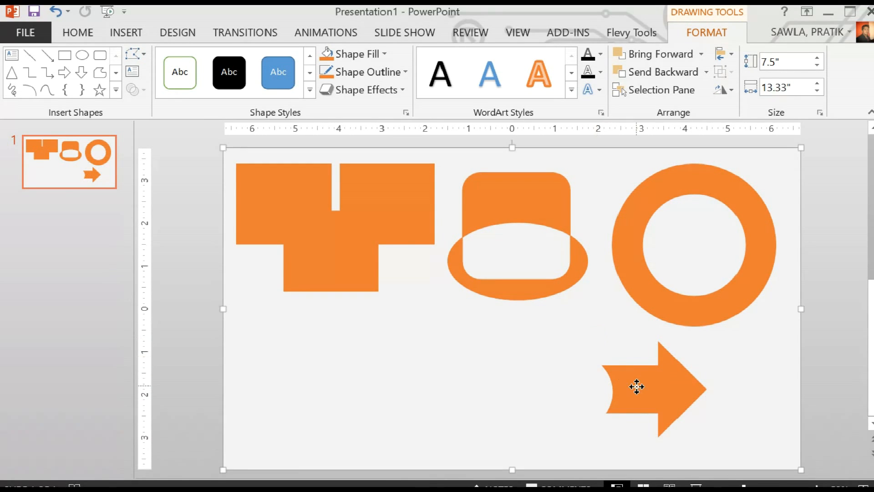
{"action": "left_click", "coordinate": [657, 386]}
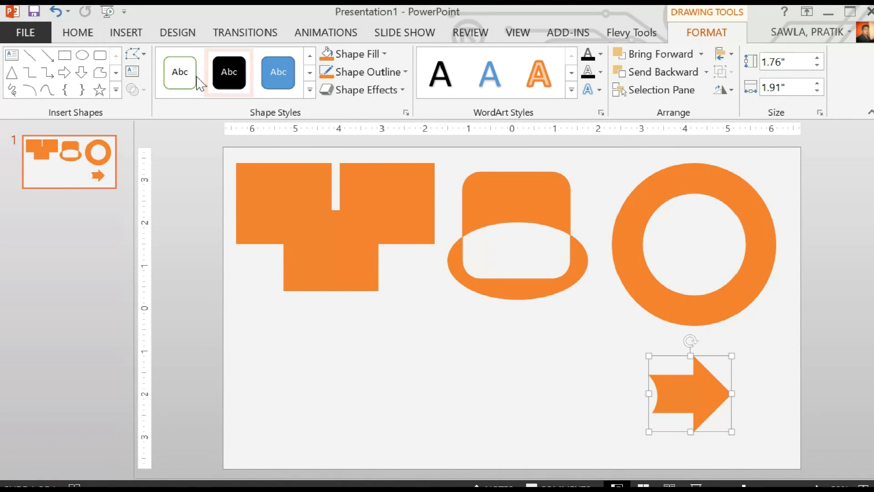
{"action": "mouse_move", "coordinate": [136, 73]}
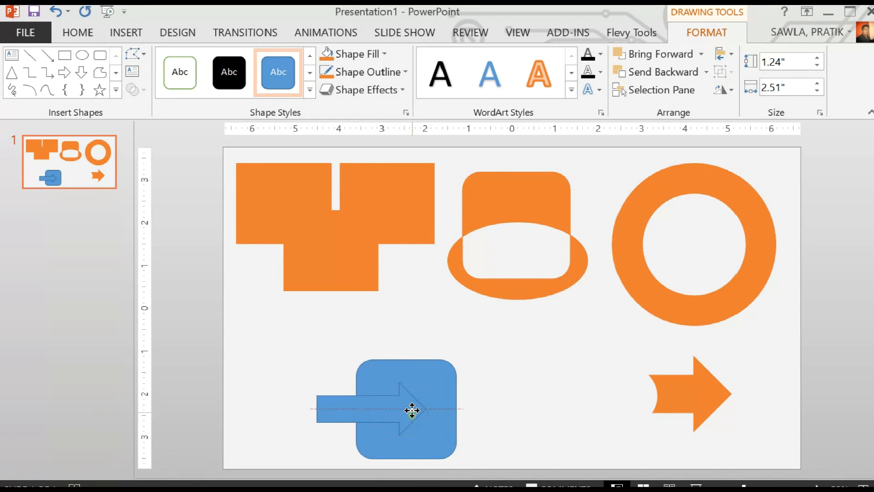
- Subtract the arrow from the rounded square and move the orange cut-out tile to the lower left
{"action": "left_click", "coordinate": [407, 409]}
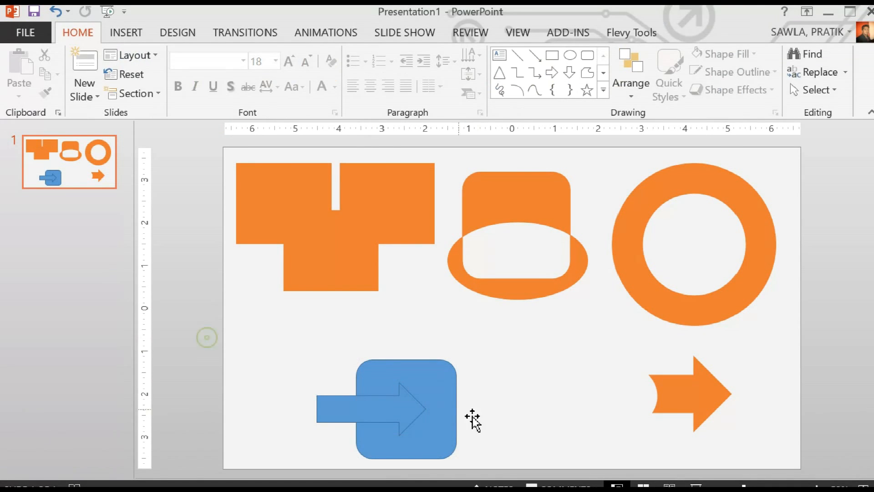
{"action": "left_click", "coordinate": [391, 410]}
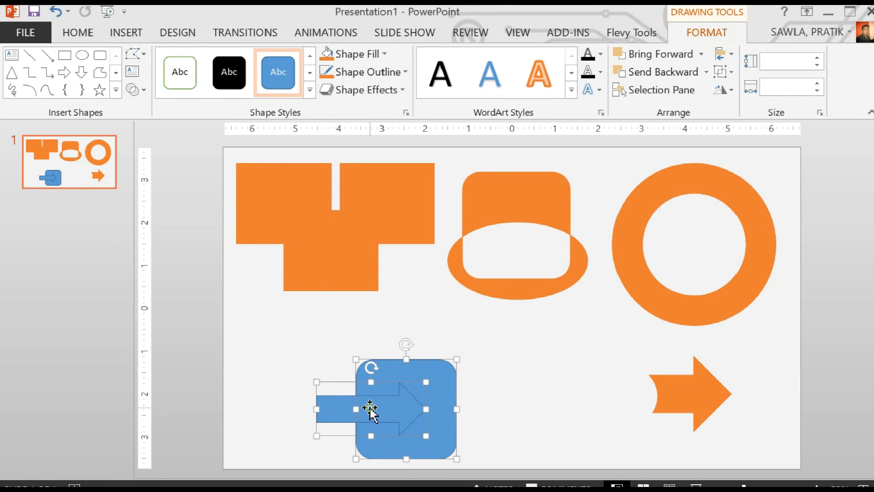
{"action": "left_click", "coordinate": [136, 89]}
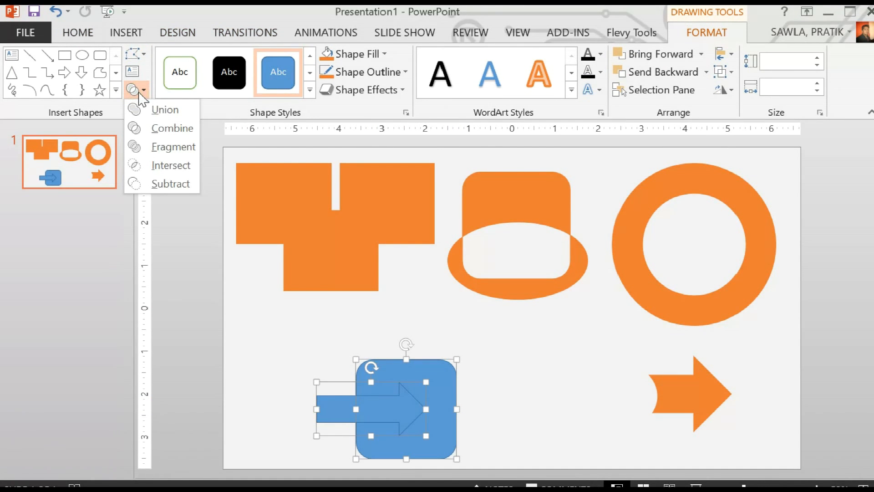
{"action": "mouse_move", "coordinate": [148, 219]}
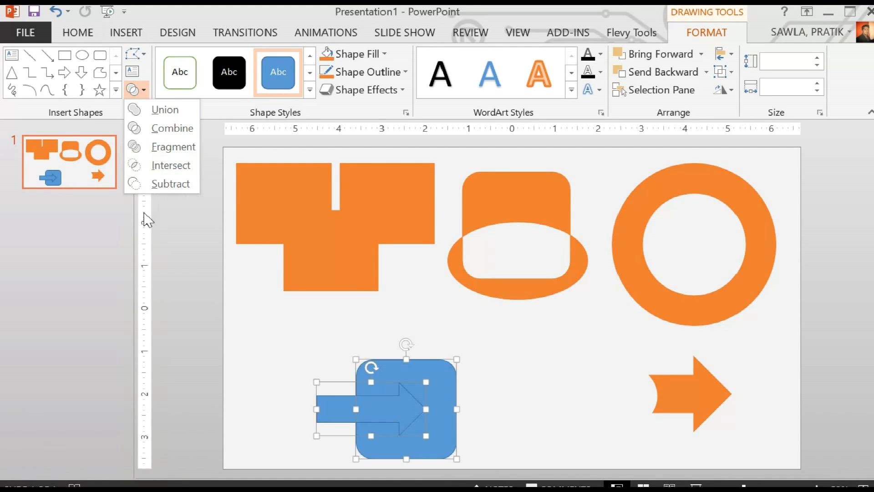
{"action": "left_click", "coordinate": [171, 183]}
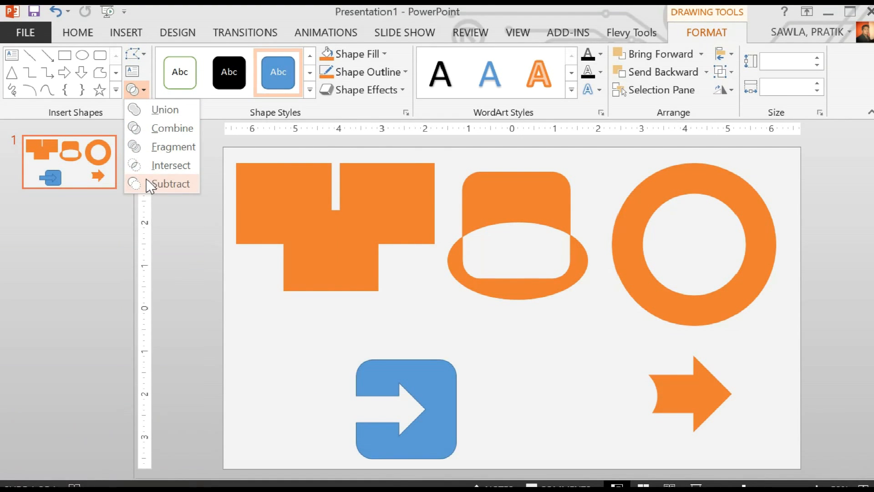
{"action": "left_click", "coordinate": [171, 183]}
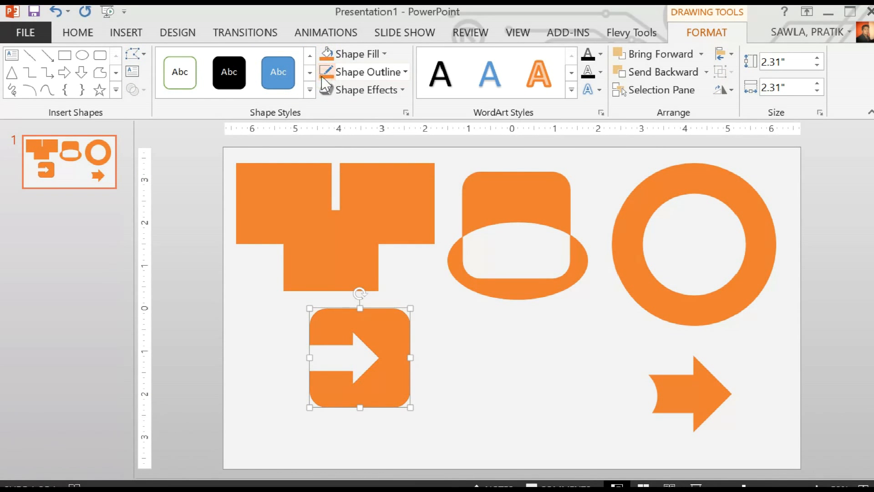
{"action": "left_click_drag", "start_coordinate": [359, 356], "coordinate": [328, 388]}
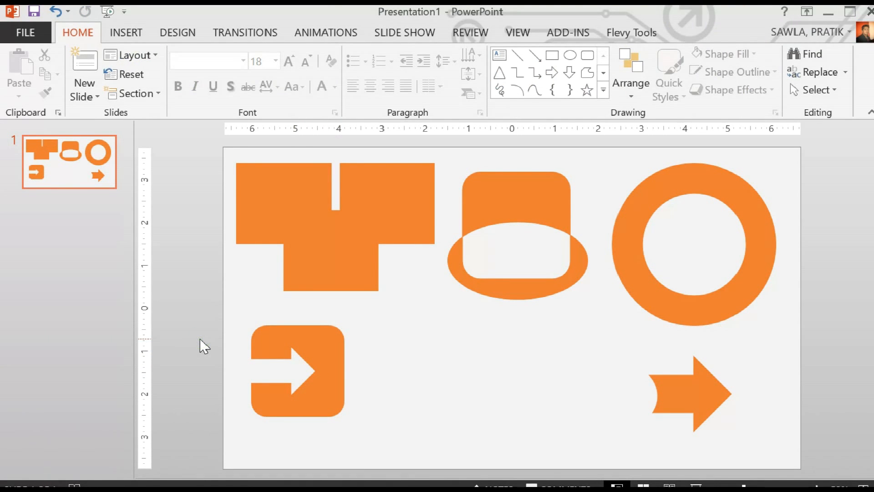
{"action": "mouse_move", "coordinate": [688, 23]}
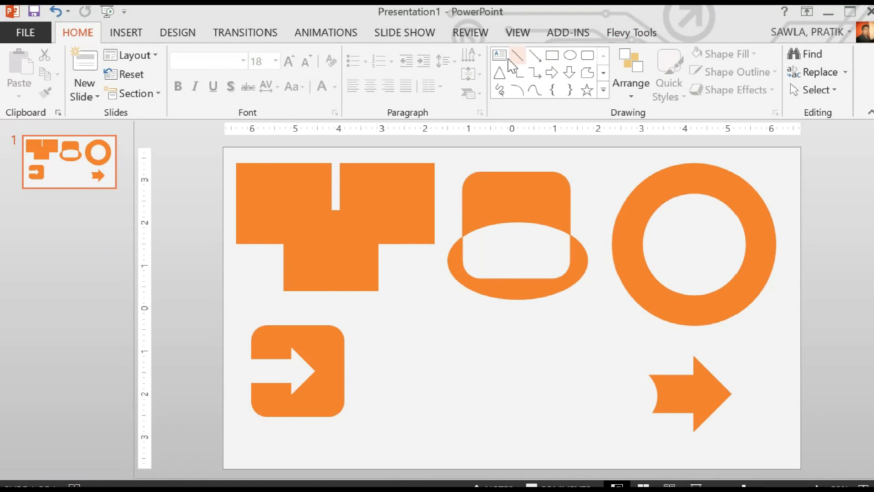
- Draw a blue rectangle at bottom centre reading 'Thank you' in 44-point text
{"action": "left_click", "coordinate": [552, 55]}
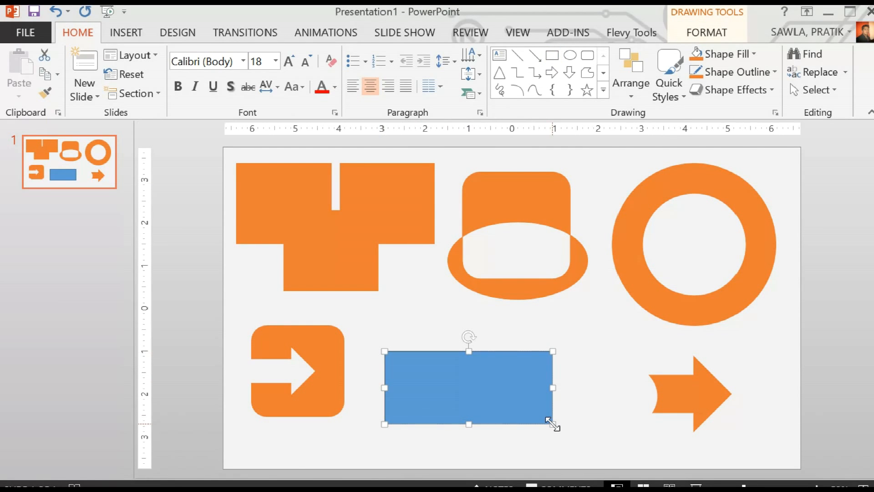
{"action": "type", "text": "Thank you"}
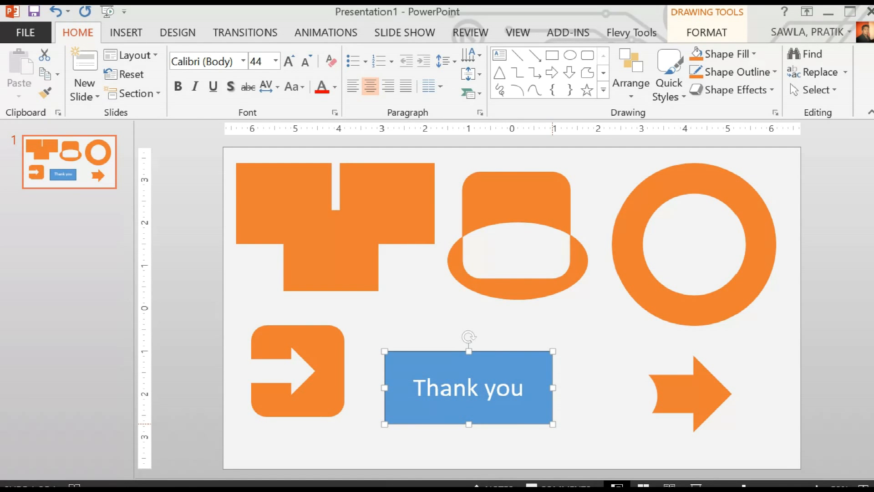
{"action": "mouse_move", "coordinate": [605, 418]}
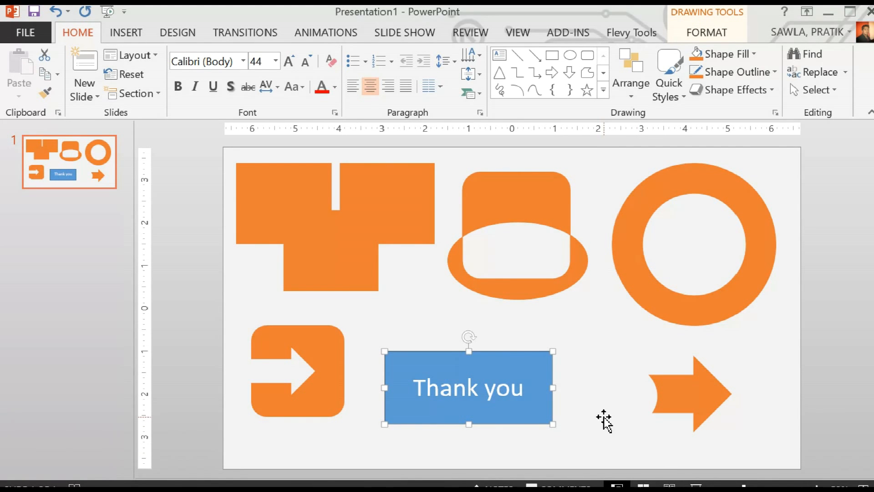